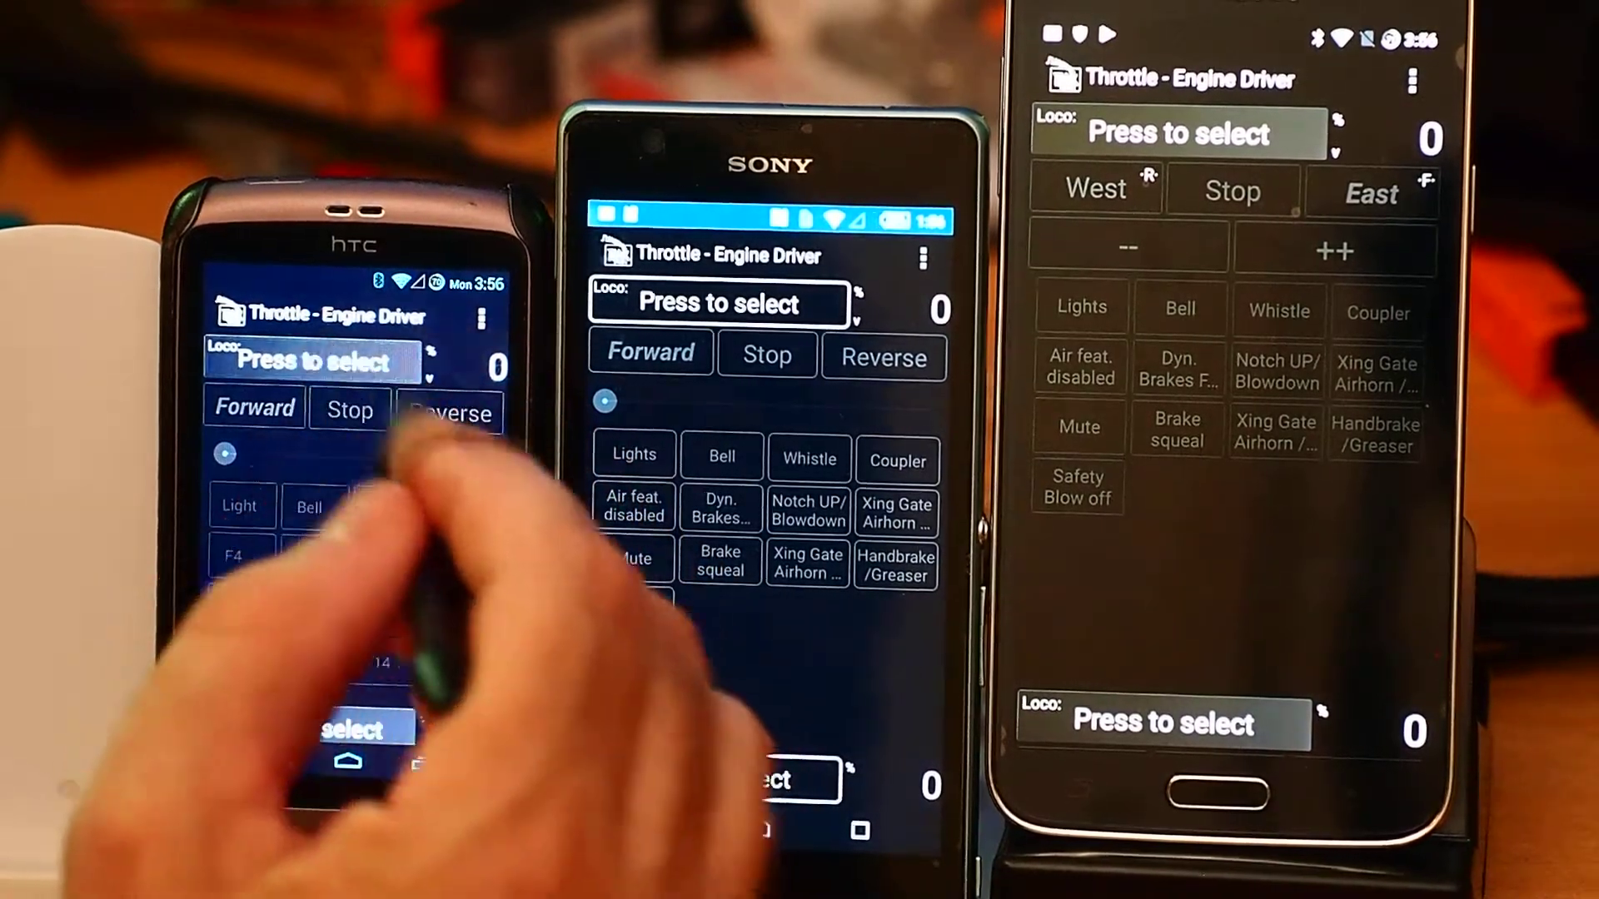
Pick PA# 2511 snd from the loco list for the HTC throttle
left_click(311, 361)
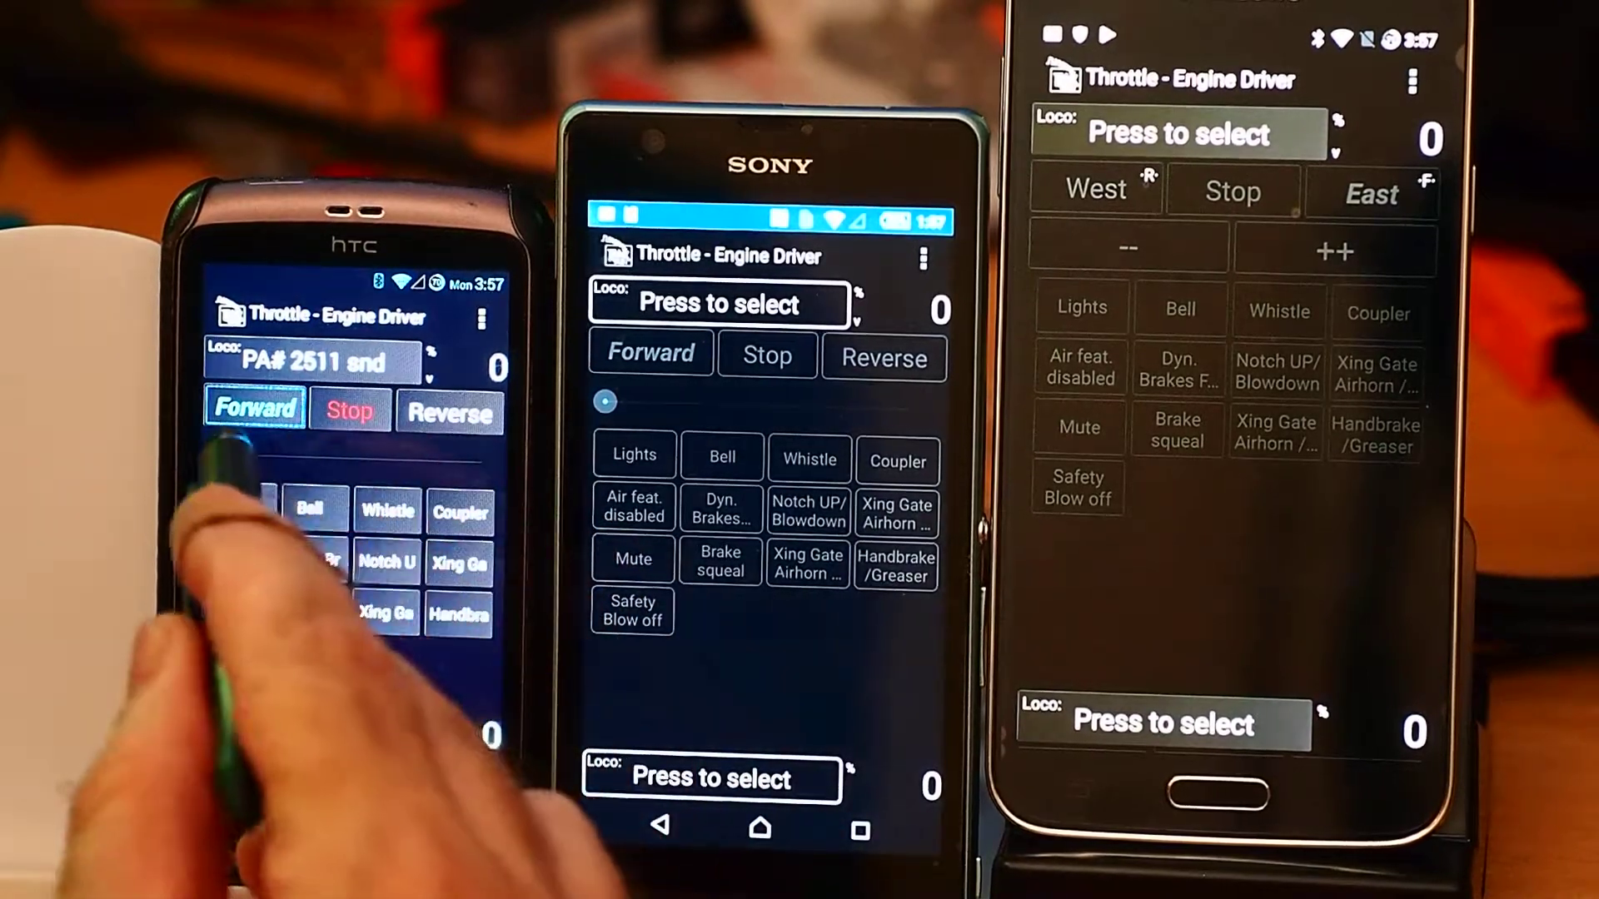
left_click_drag(210, 454, 275, 454)
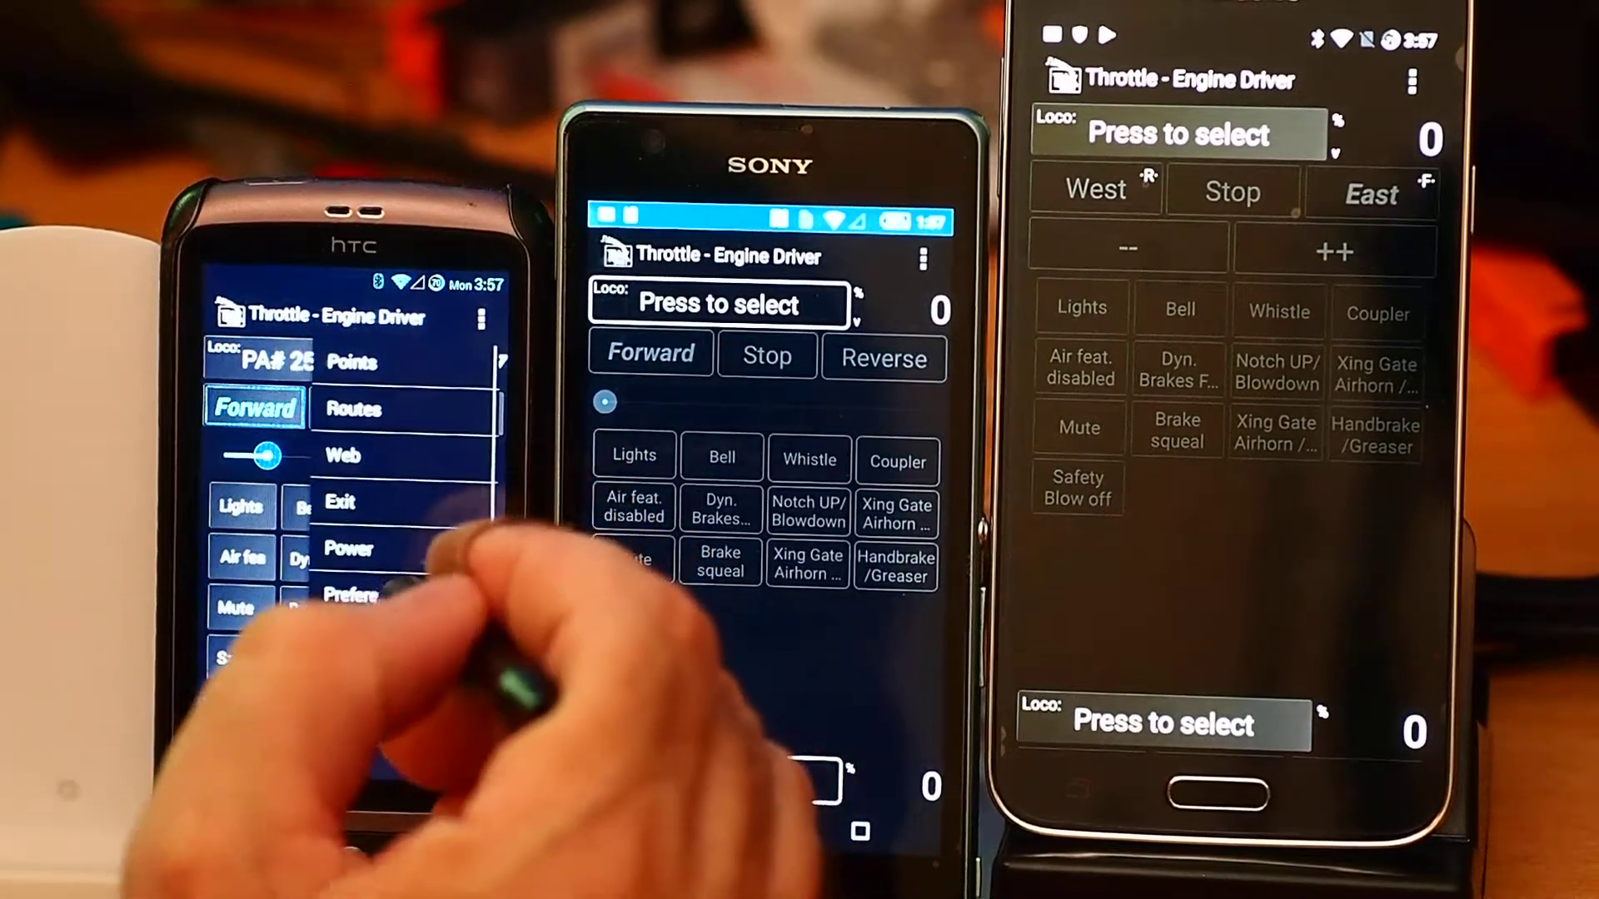
Dismiss the menu and raise PA# 2511's speed slider to 17 forward
left_click(350, 595)
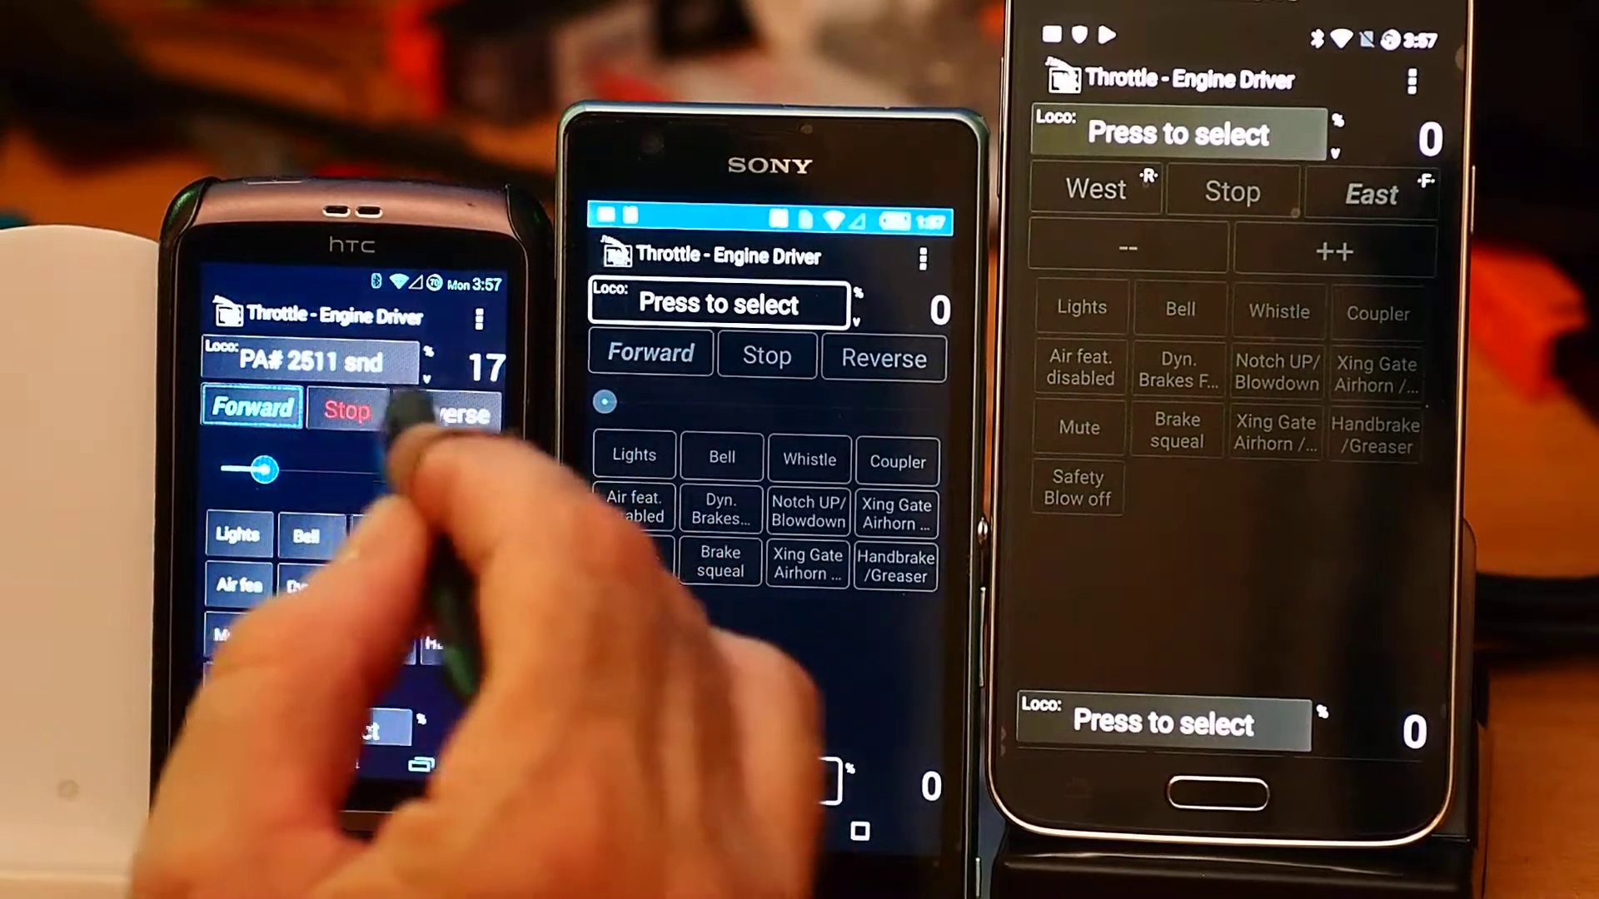
left_click(472, 317)
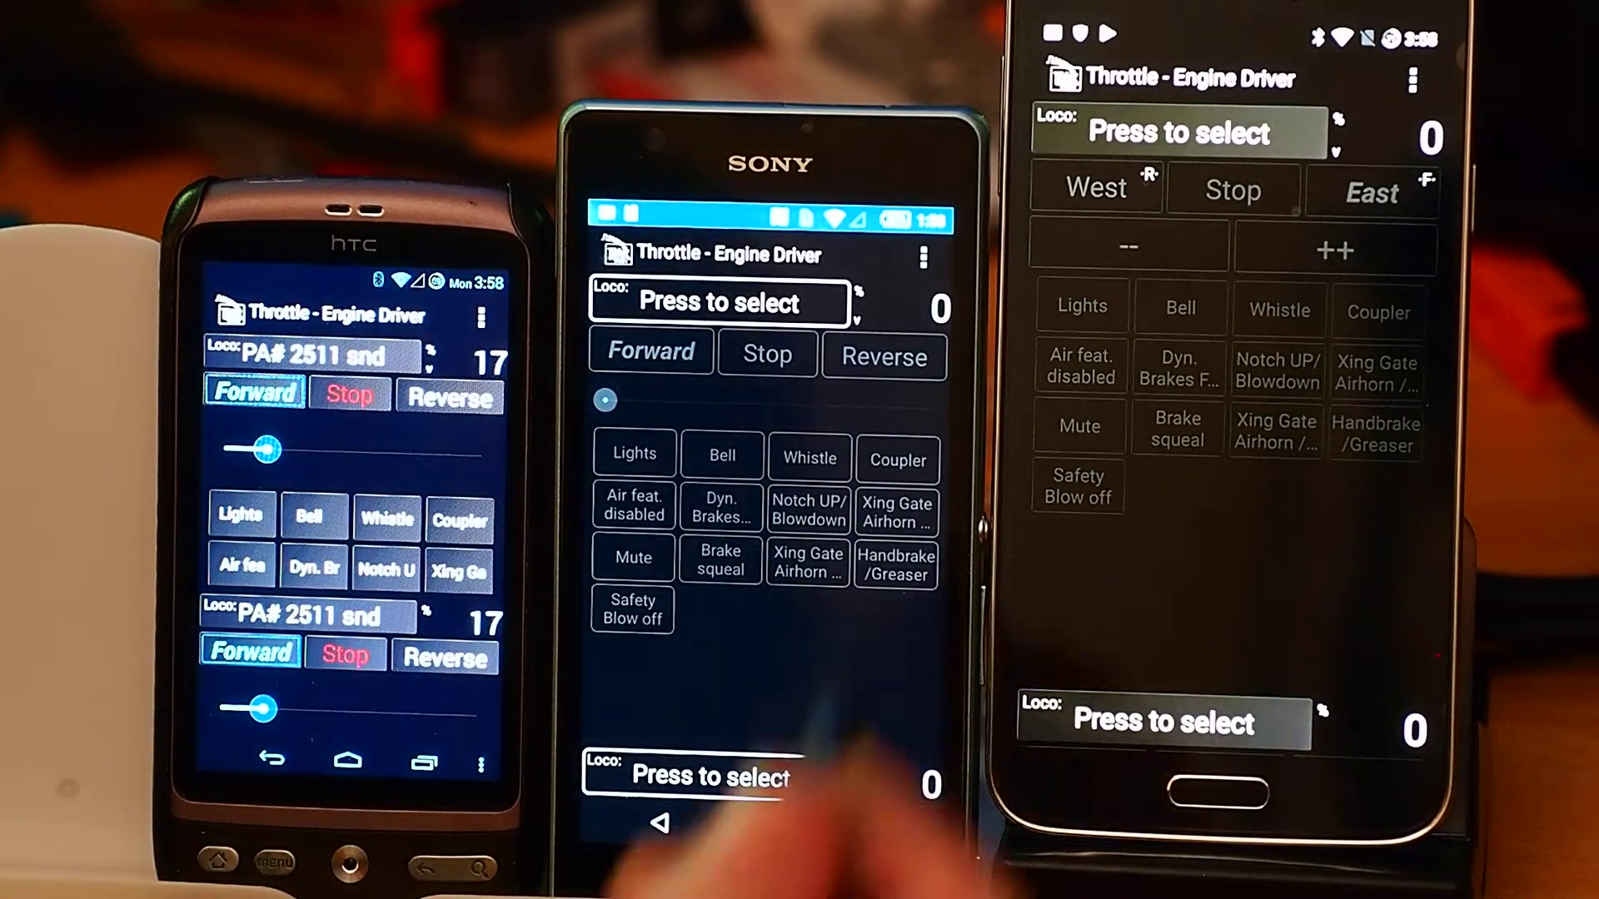
Enable immersive full-screen mode in the Sony's Preferences and bring up its Select Loco list
left_click(922, 258)
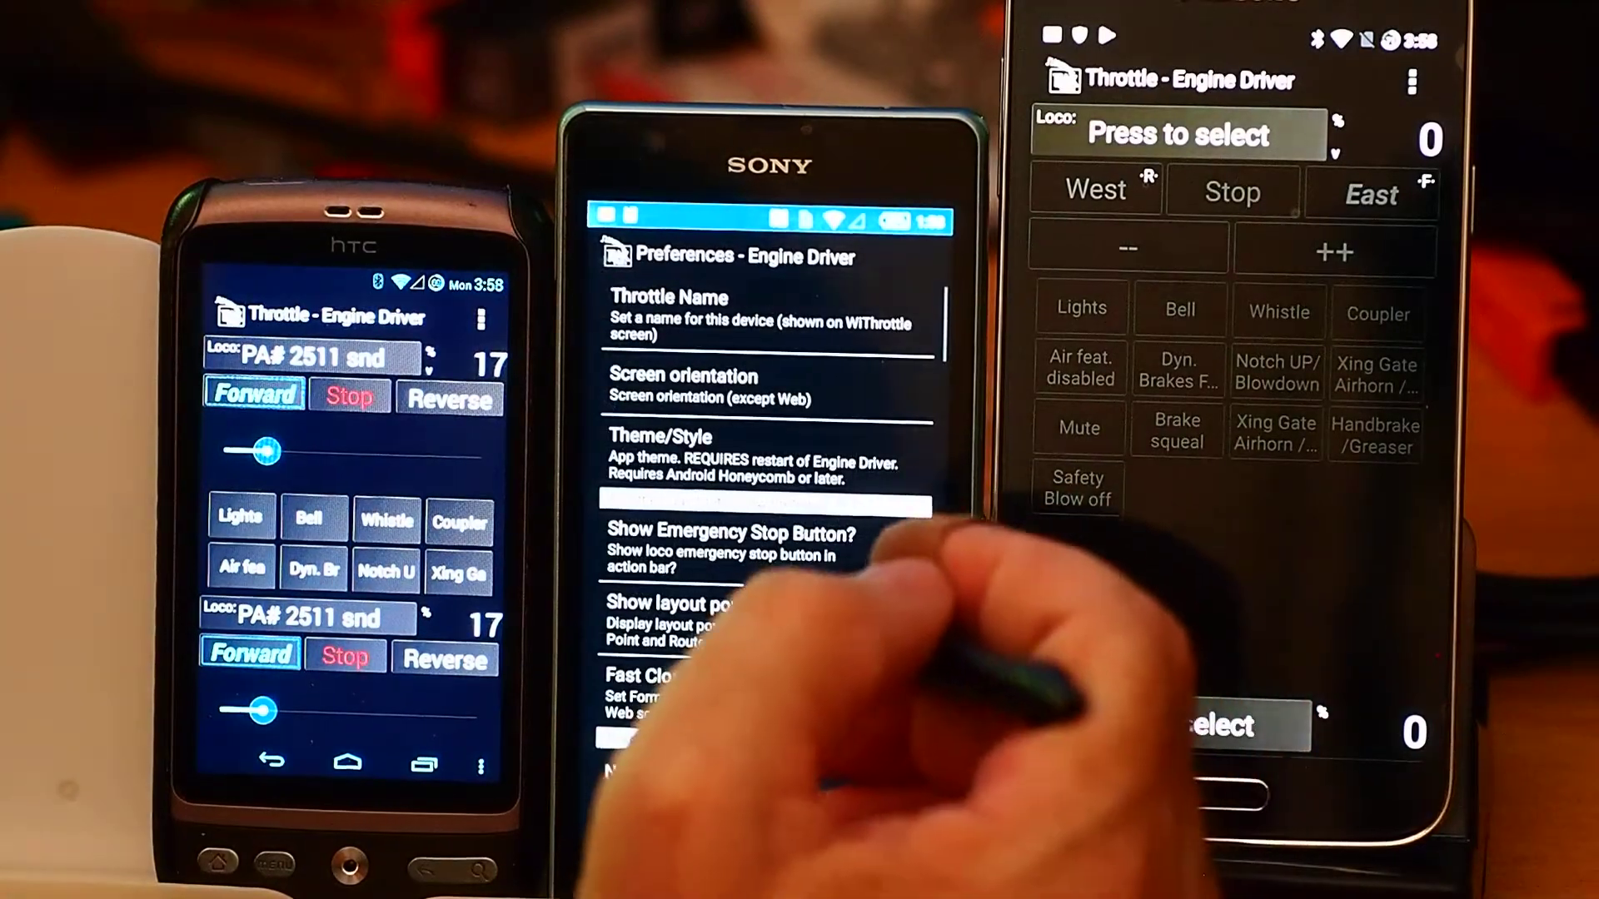
scroll("down", 3)
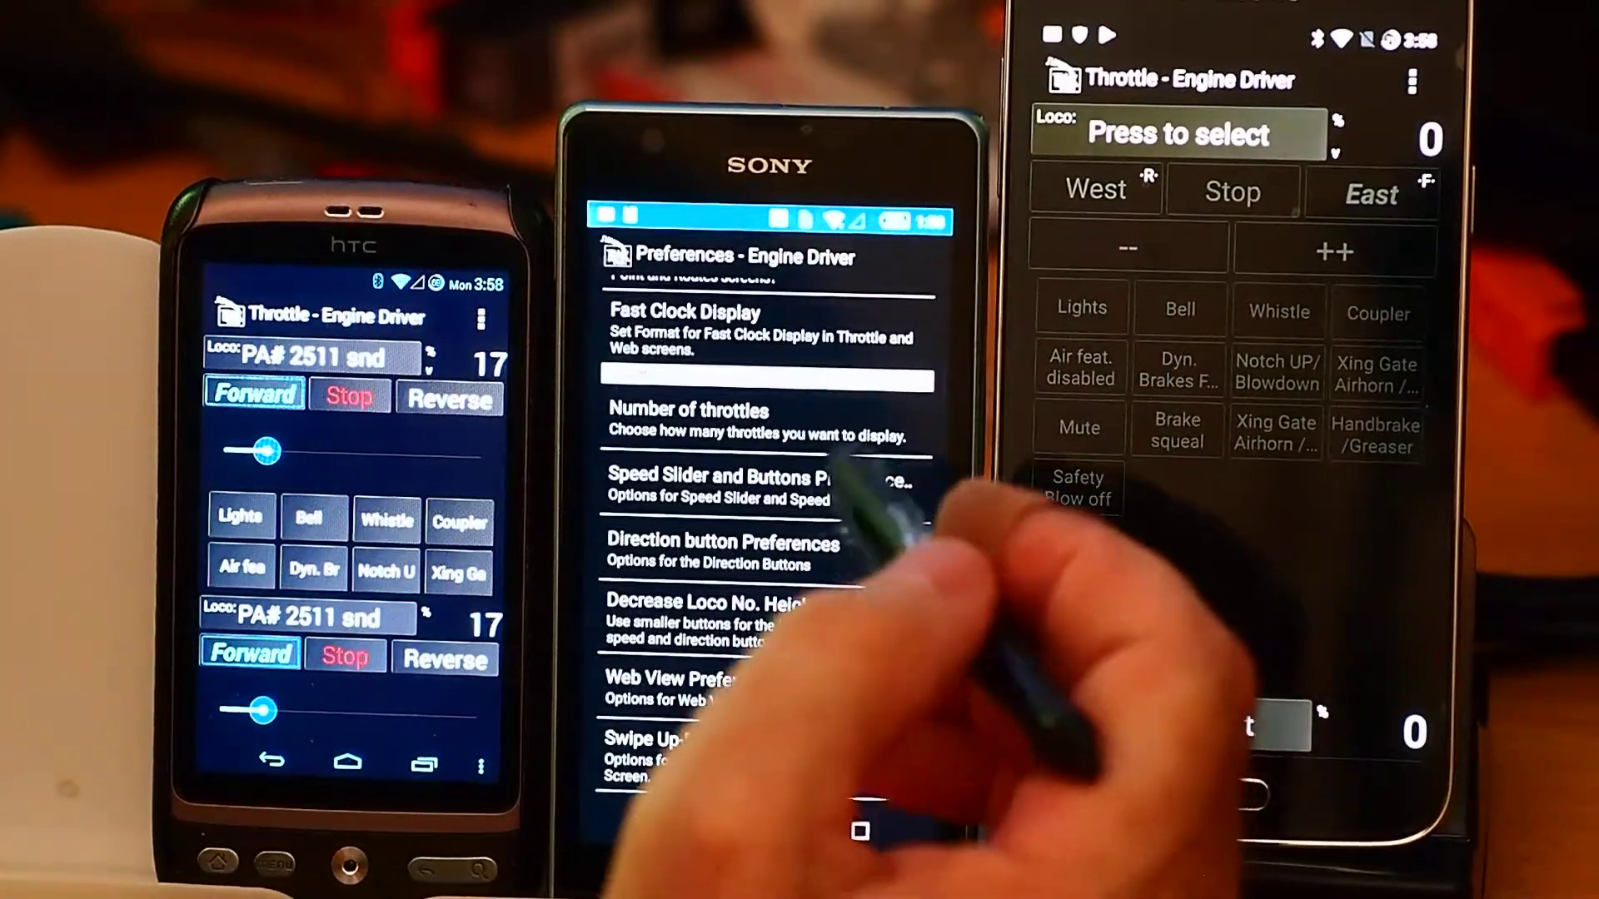
scroll("down", 3)
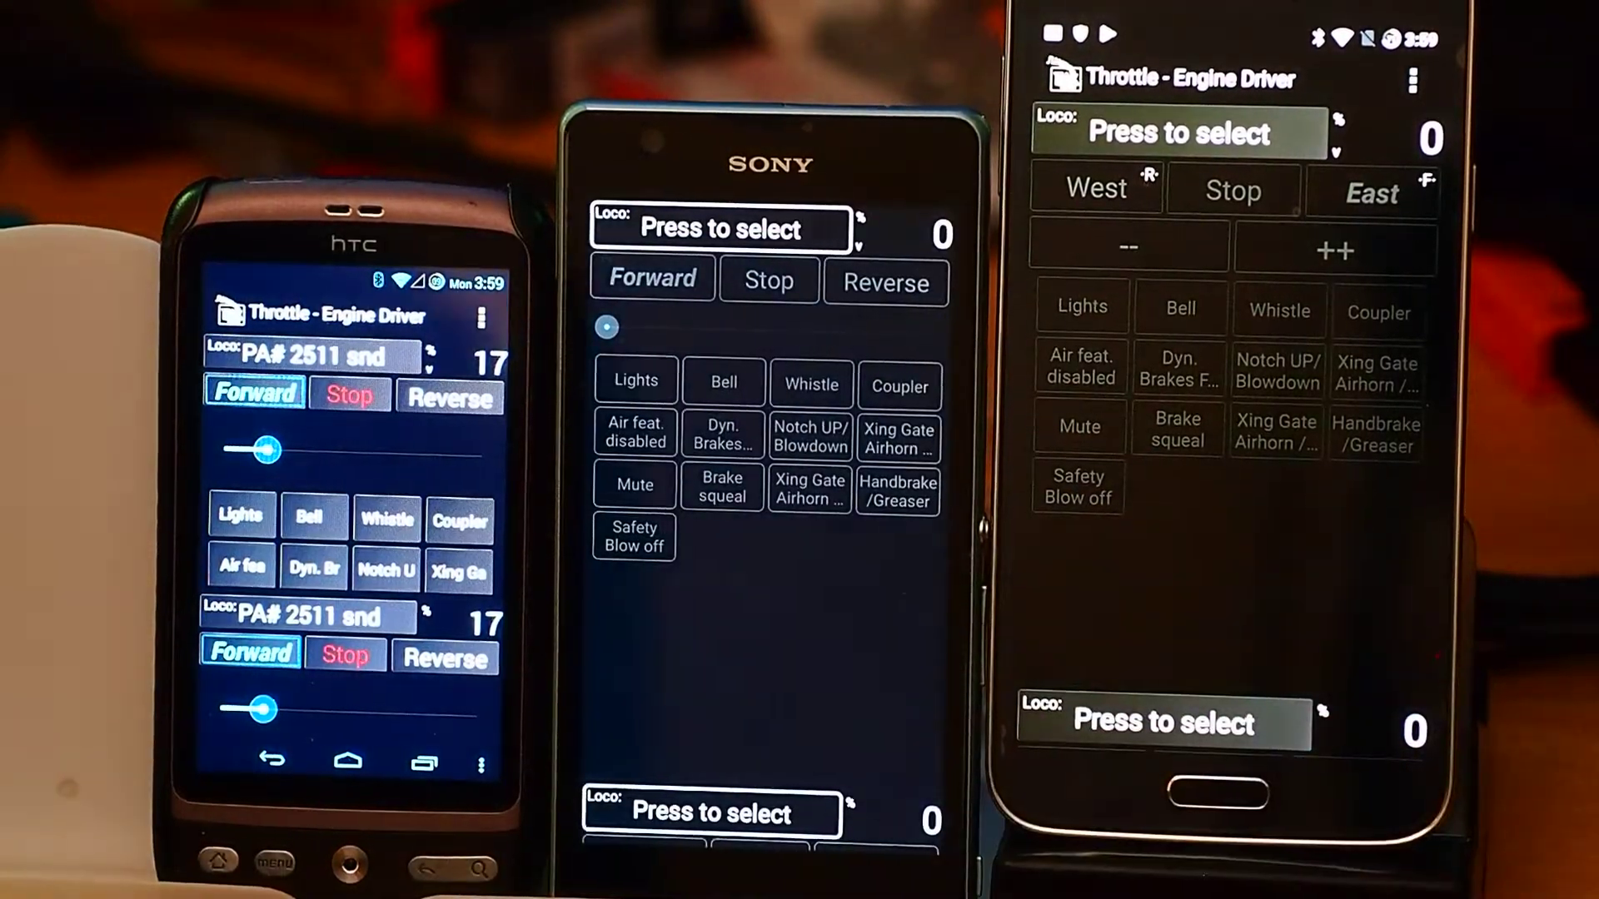
left_click(721, 228)
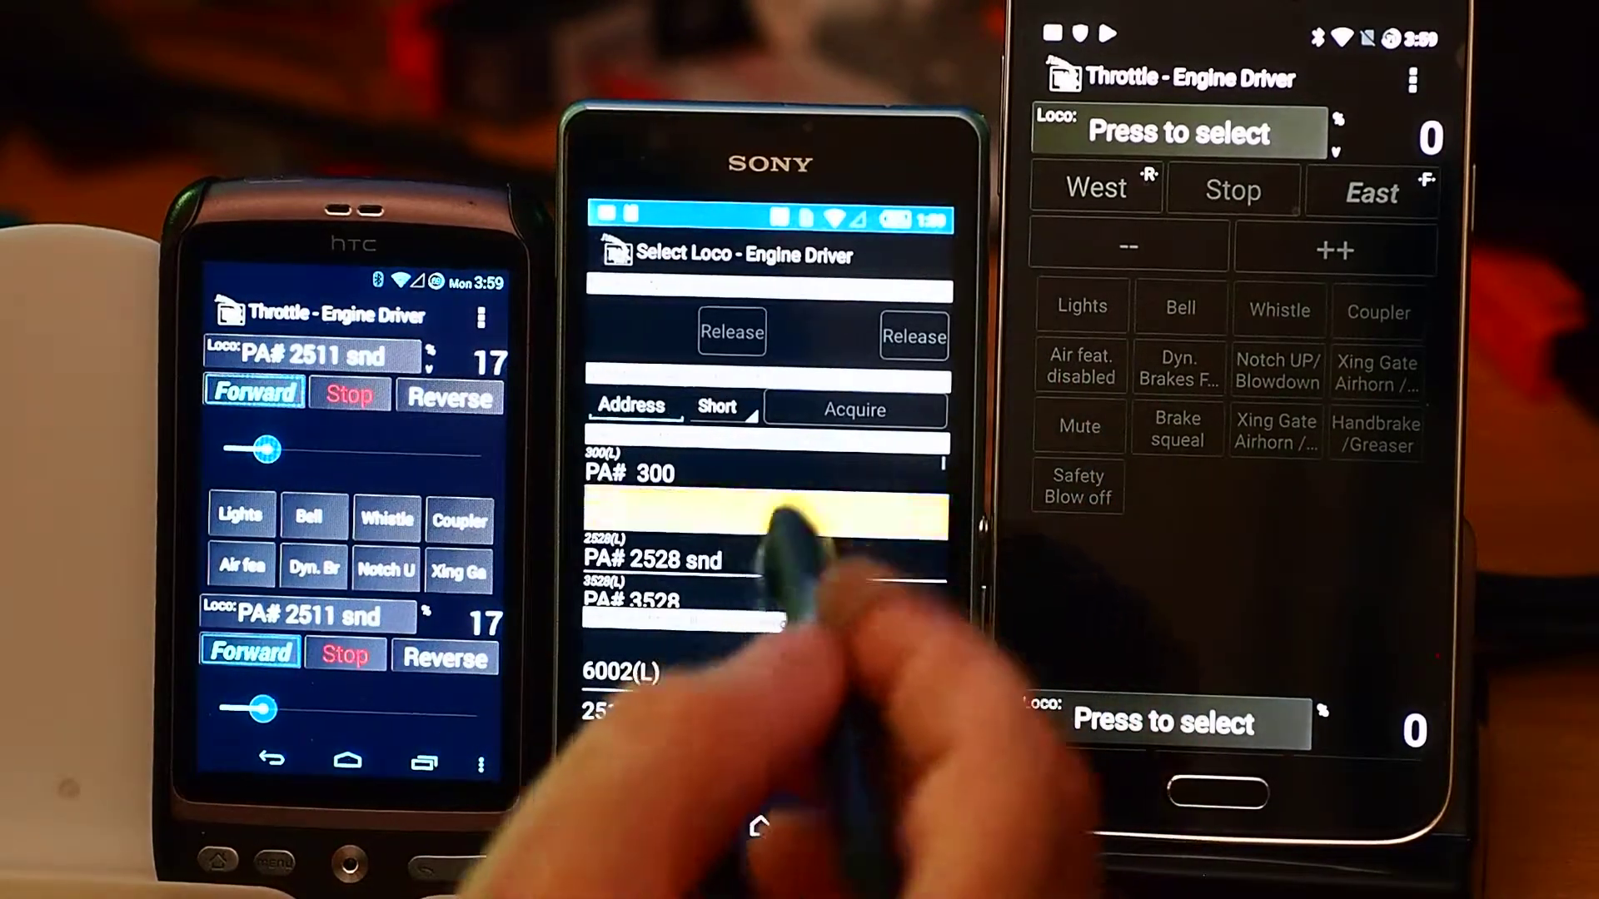